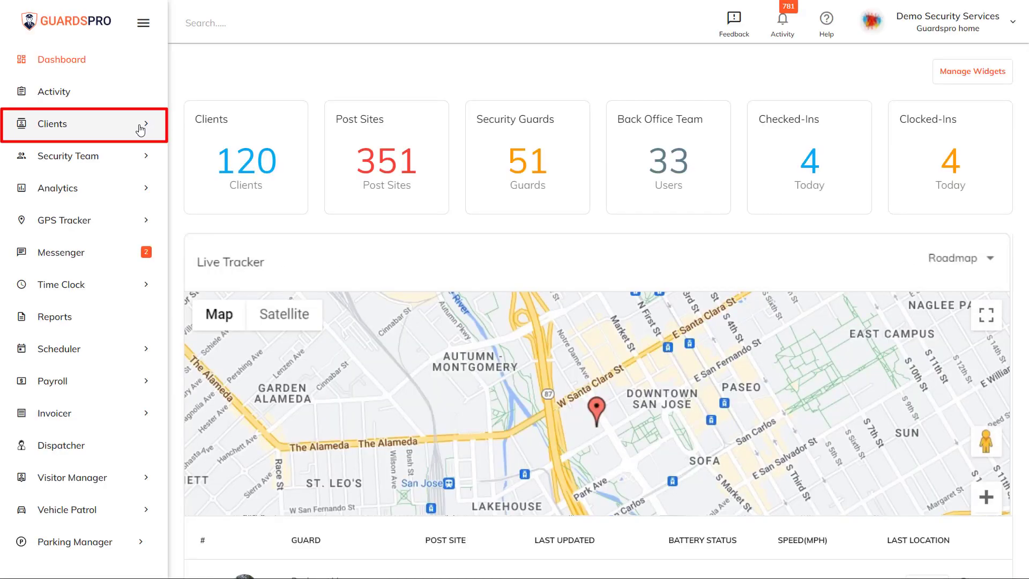
Step: Open the Bristol House Apartments record from the Clients list in the sidebar
{"action": "left_click", "coordinate": [53, 124]}
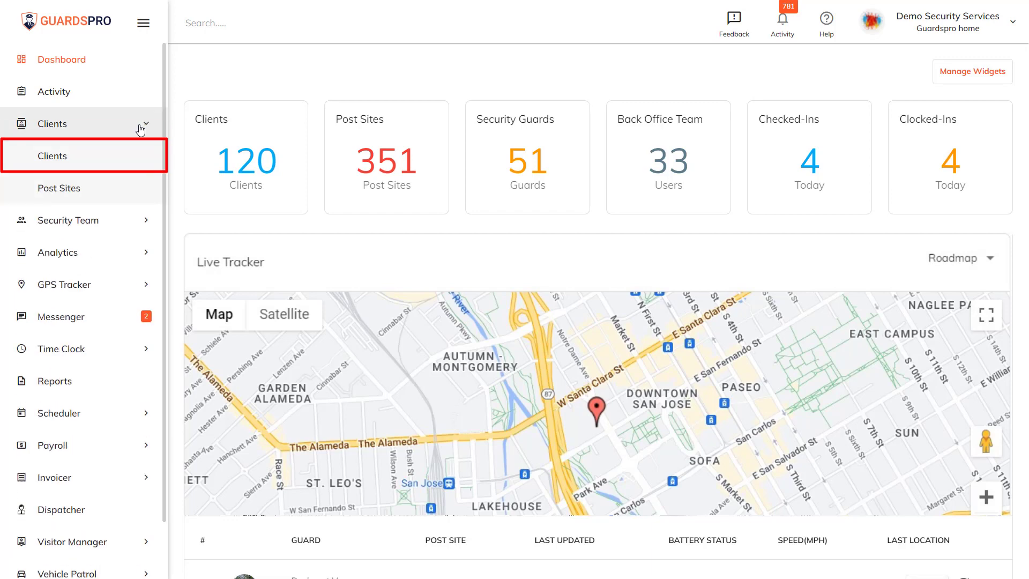
{"action": "left_click", "coordinate": [51, 155]}
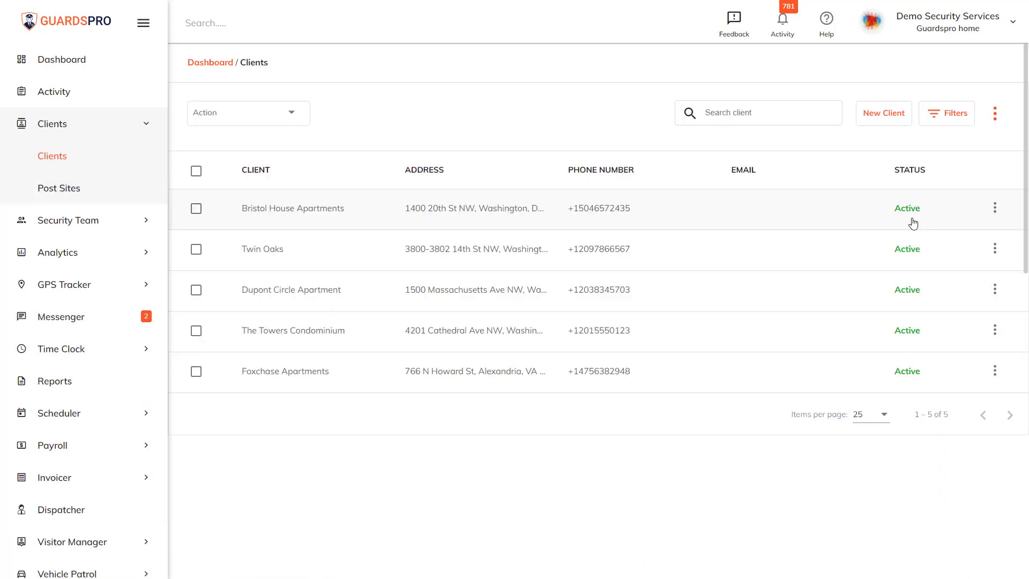
{"action": "mouse_move", "coordinate": [676, 249]}
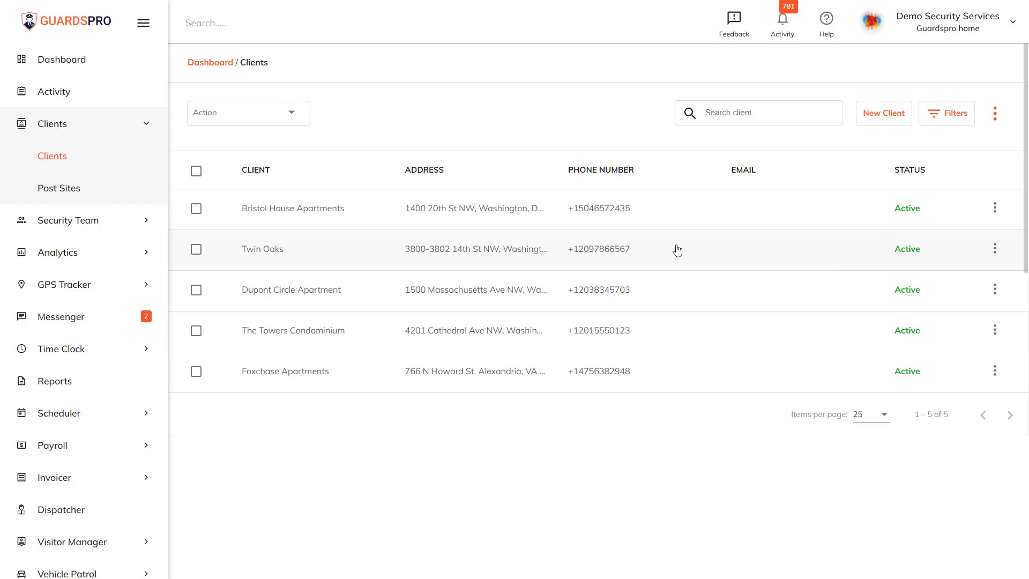
{"action": "mouse_move", "coordinate": [443, 217]}
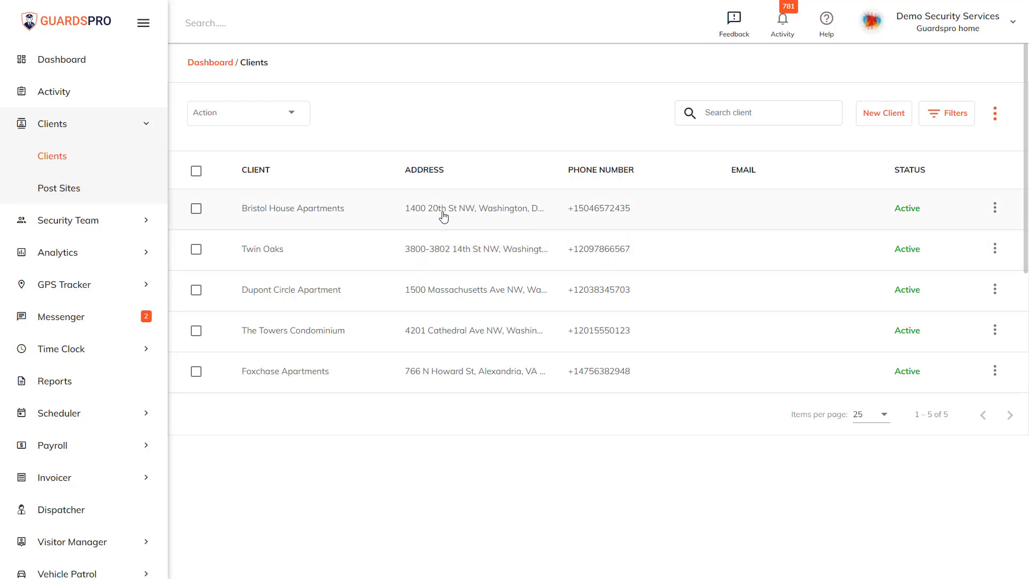
{"action": "left_click", "coordinate": [292, 208]}
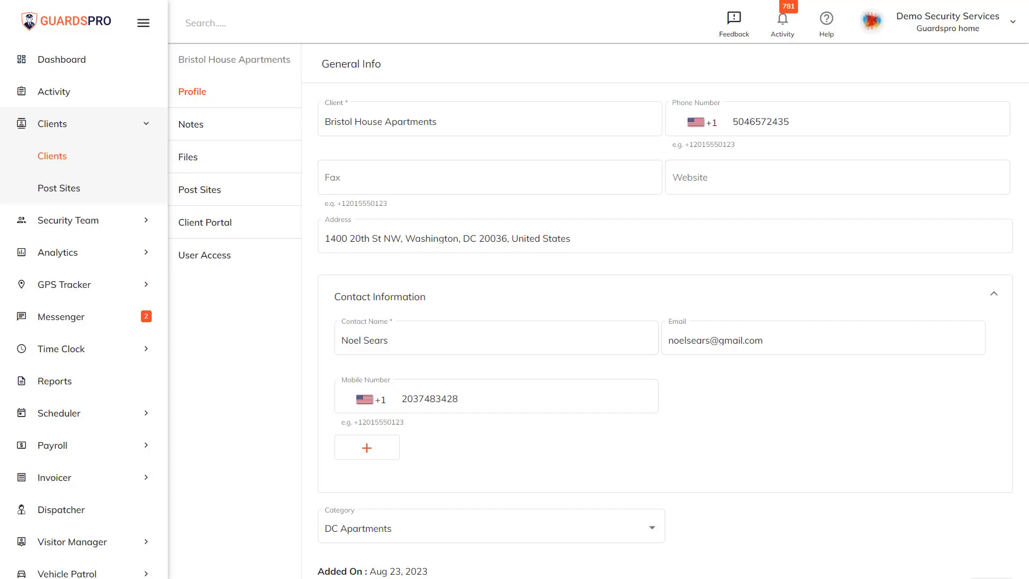
{"action": "left_click", "coordinate": [206, 222]}
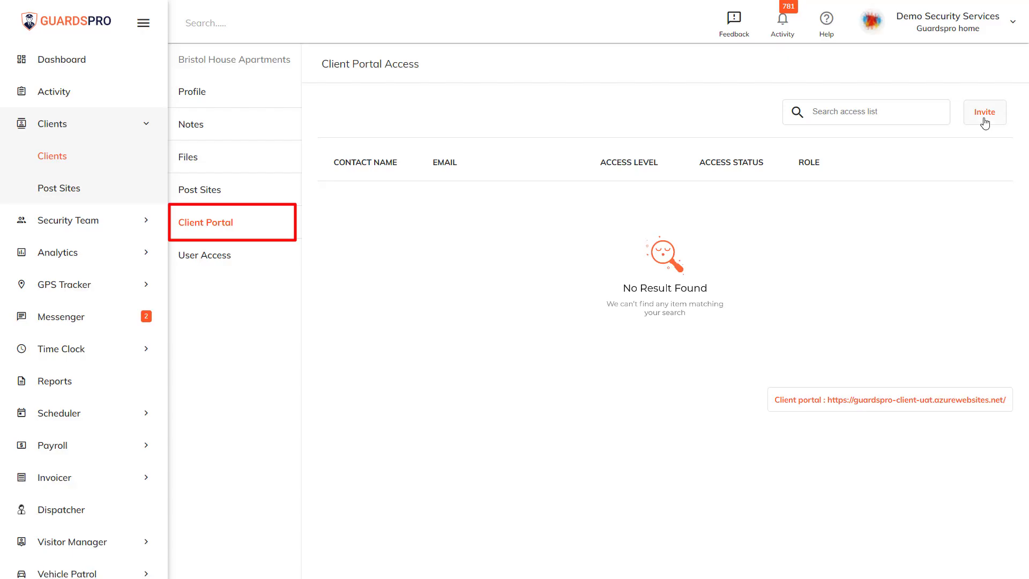
{"action": "left_click", "coordinate": [983, 112]}
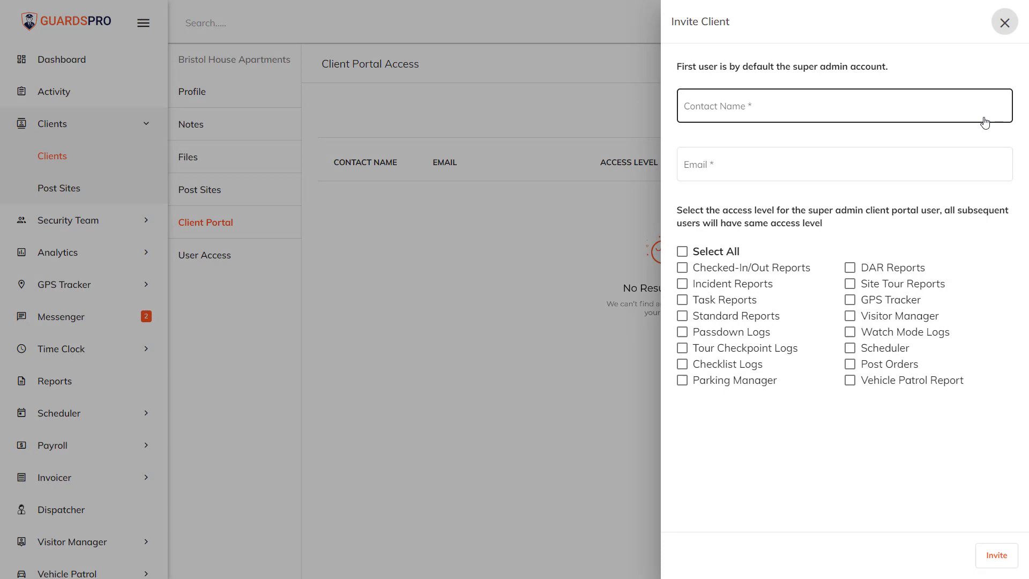
{"action": "type", "text": "Liam Holden"}
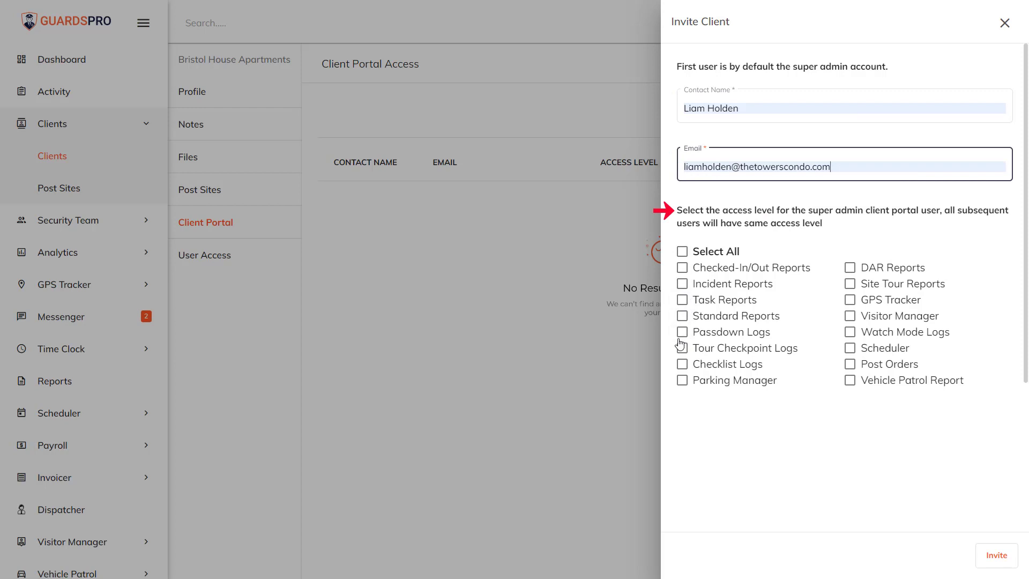
{"action": "left_click", "coordinate": [682, 347]}
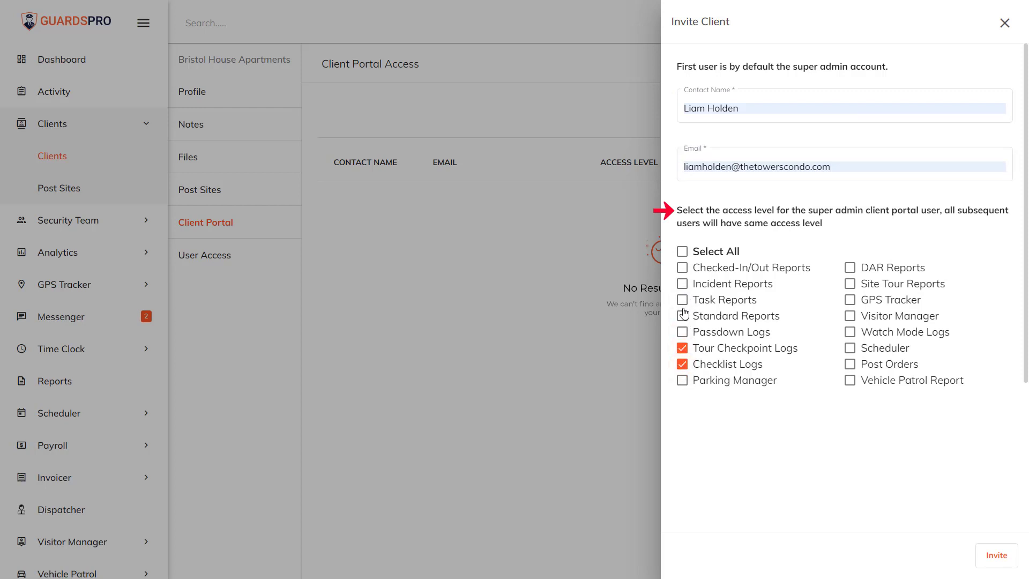
{"action": "left_click", "coordinate": [681, 299]}
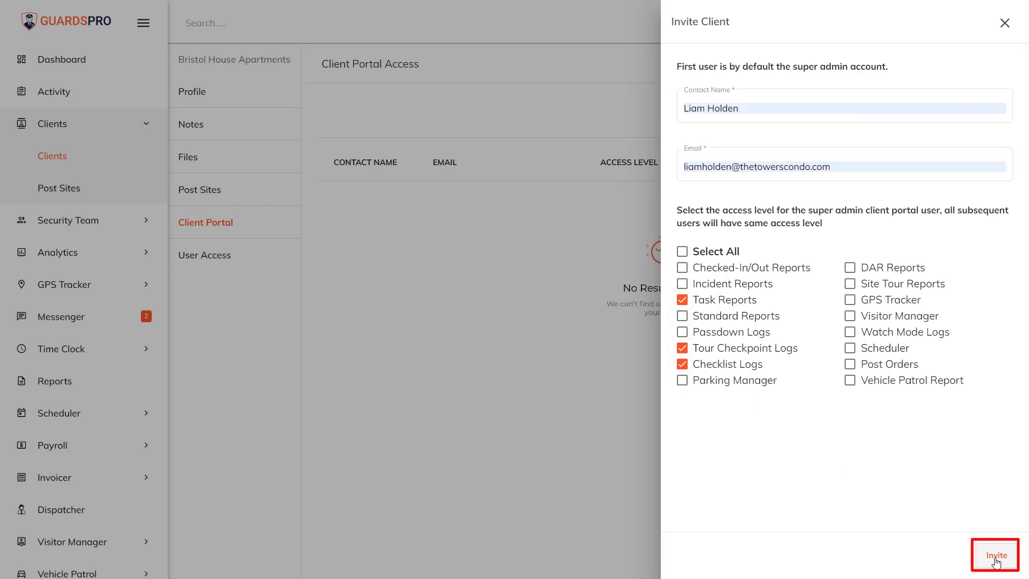
{"action": "left_click", "coordinate": [994, 554]}
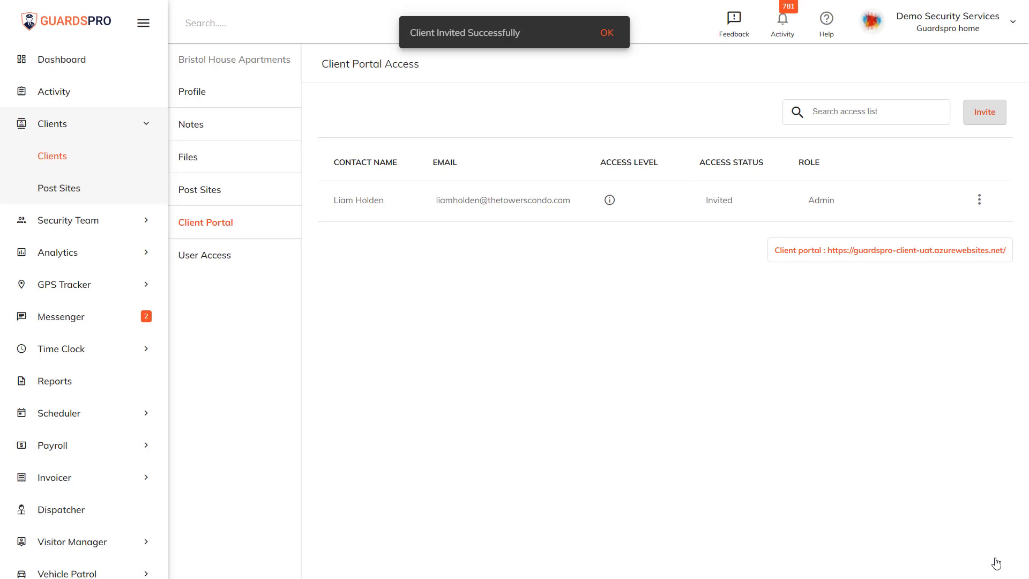
{"action": "left_click", "coordinate": [605, 32]}
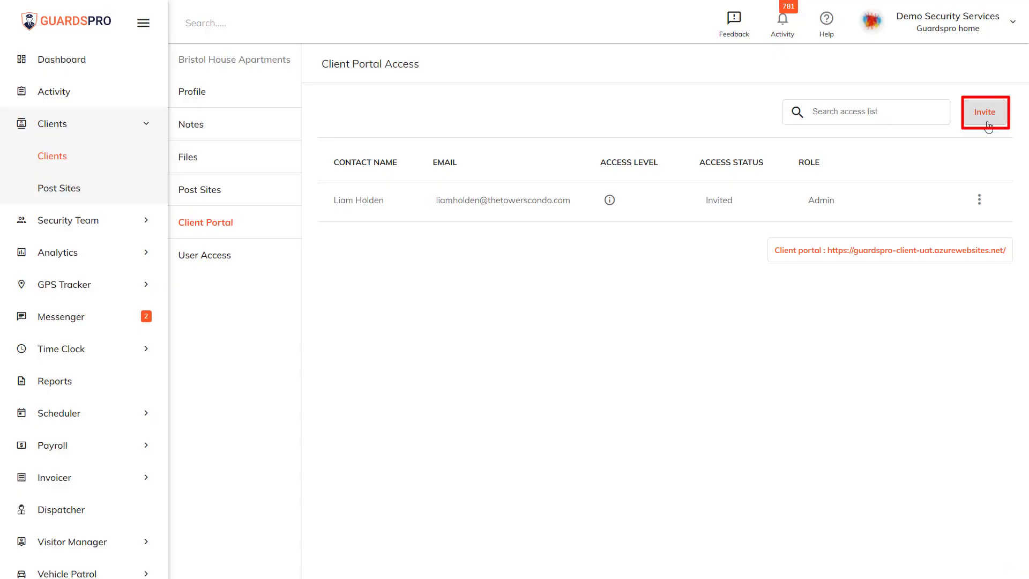
{"action": "left_click", "coordinate": [984, 111]}
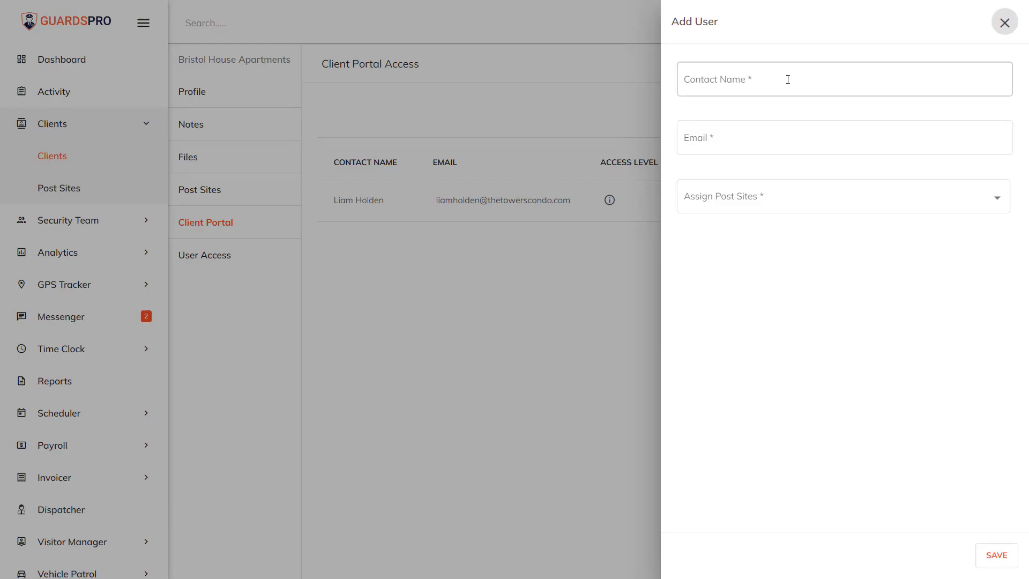
{"action": "type", "text": "Clay Thomas"}
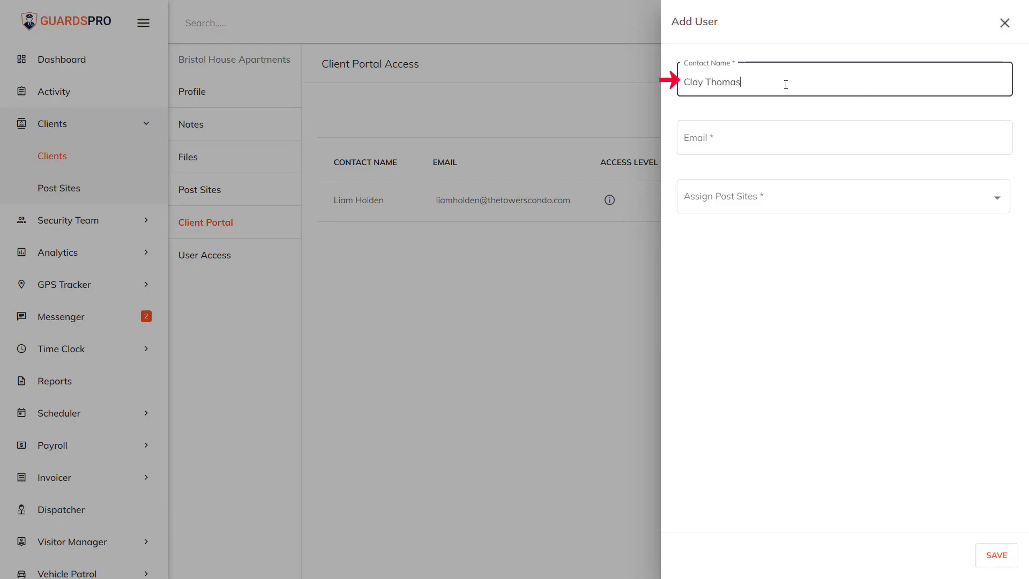
{"action": "left_click", "coordinate": [840, 195]}
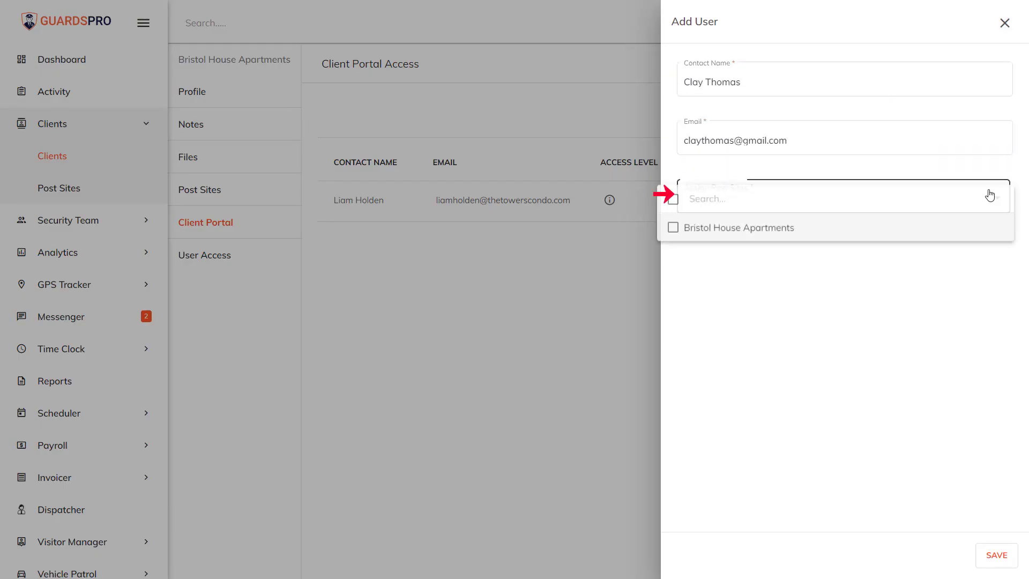
{"action": "left_click", "coordinate": [673, 227]}
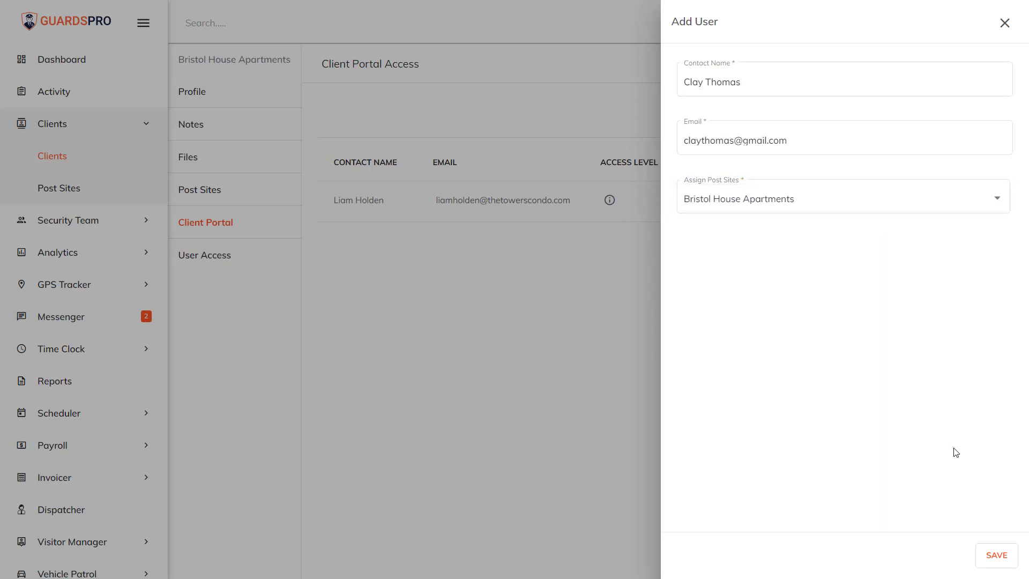
{"action": "mouse_move", "coordinate": [989, 539]}
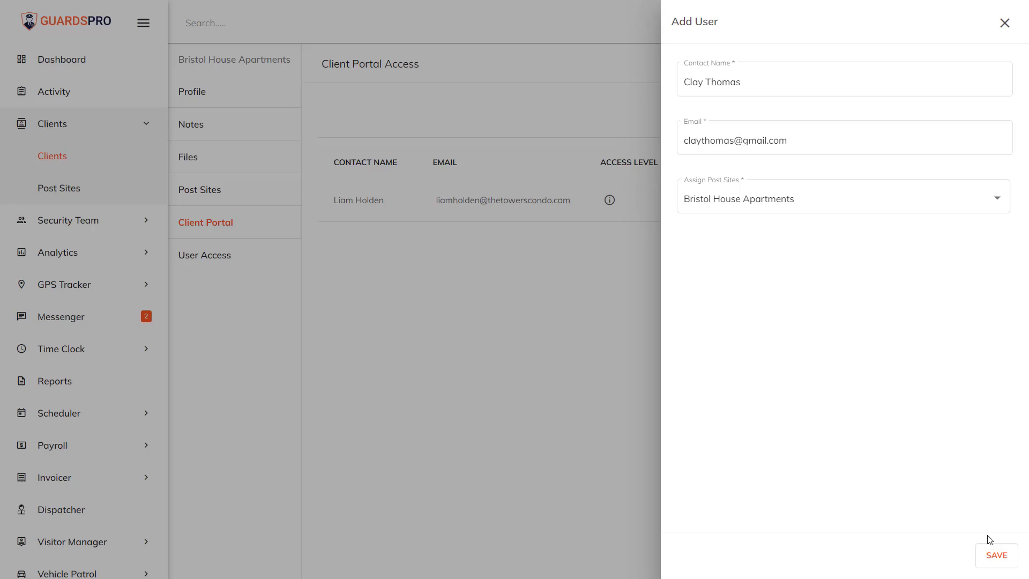
{"action": "left_click", "coordinate": [996, 554]}
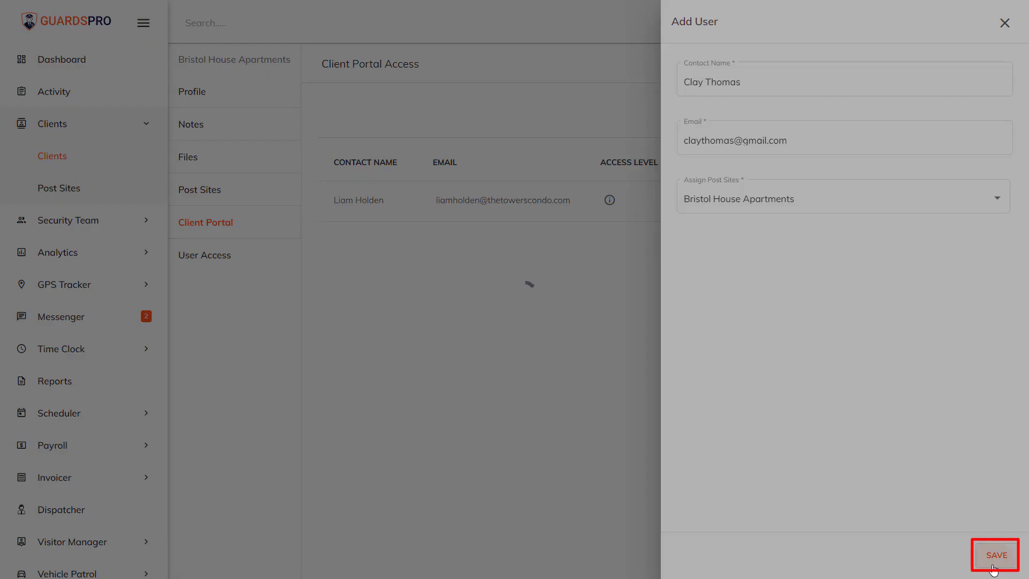
{"action": "left_click", "coordinate": [994, 554]}
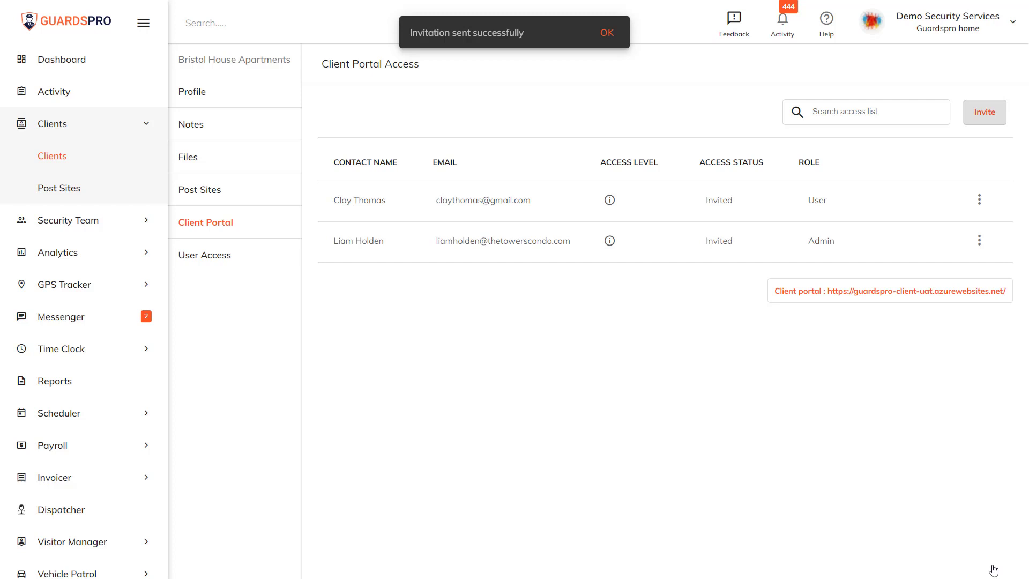
{"action": "left_click", "coordinate": [605, 32]}
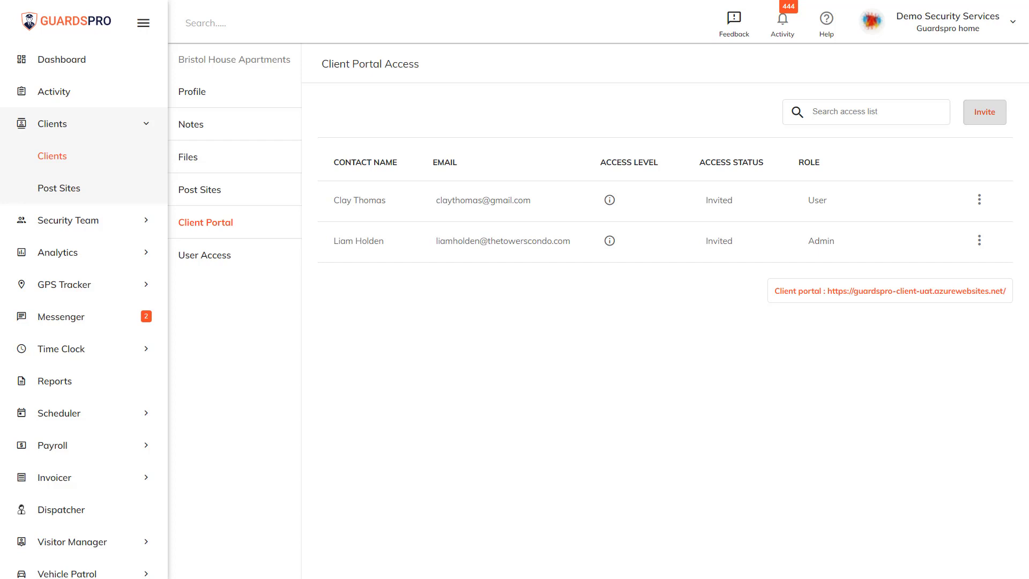
{"action": "mouse_move", "coordinate": [975, 308]}
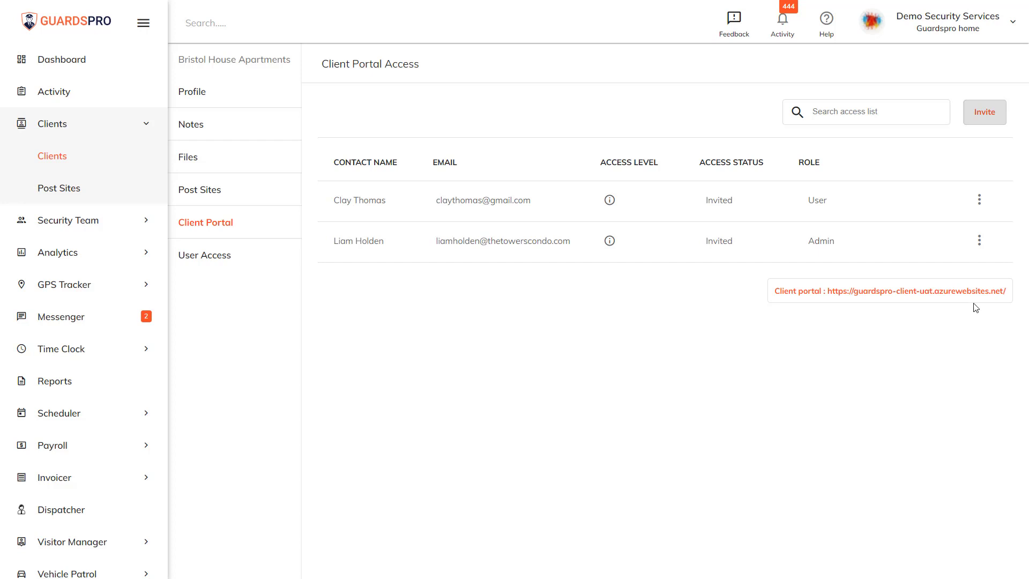
{"action": "left_click", "coordinate": [978, 240]}
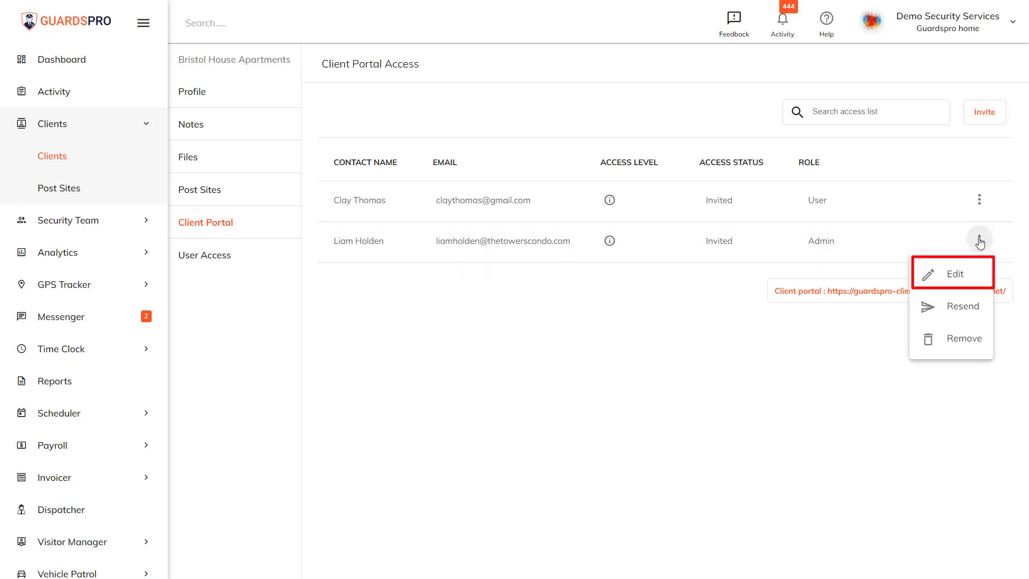
{"action": "left_click", "coordinate": [954, 273]}
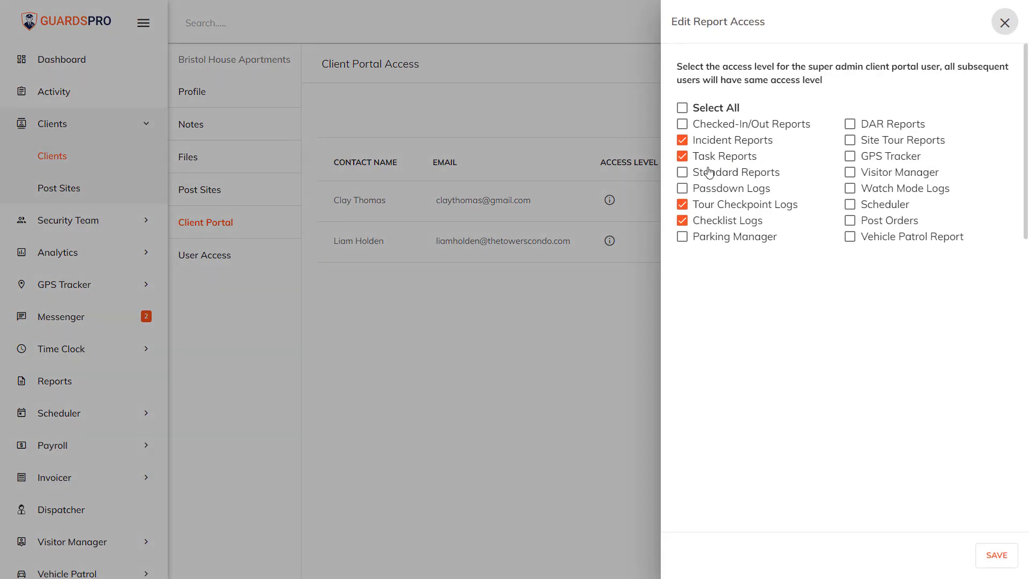
{"action": "left_click", "coordinate": [682, 155]}
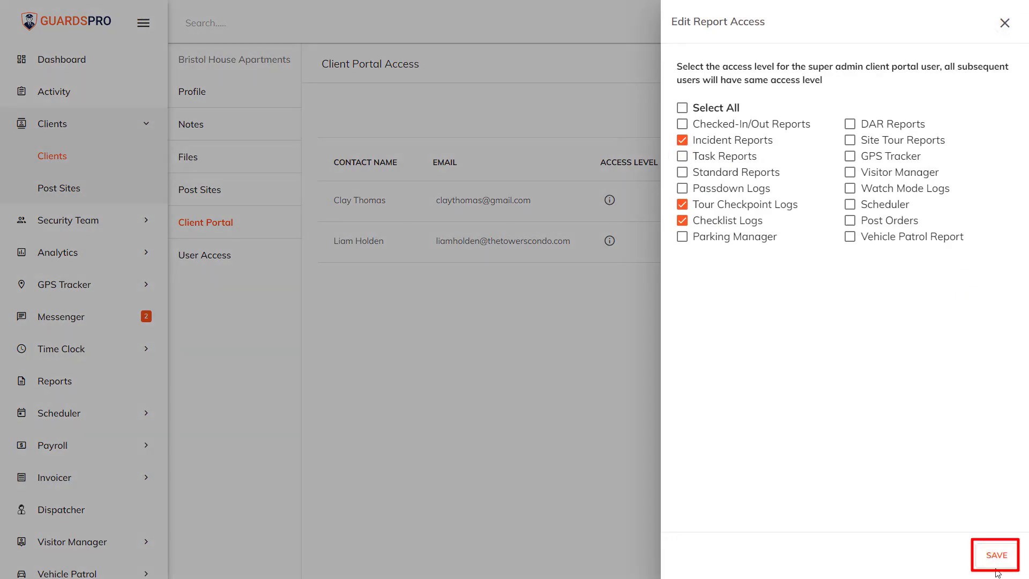
{"action": "left_click", "coordinate": [994, 553]}
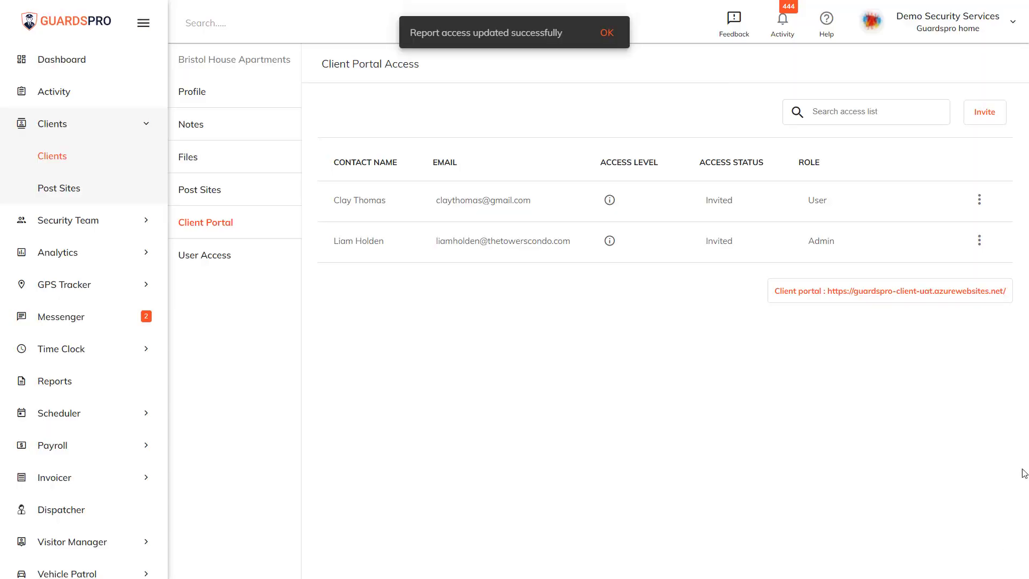
{"action": "left_click", "coordinate": [978, 199]}
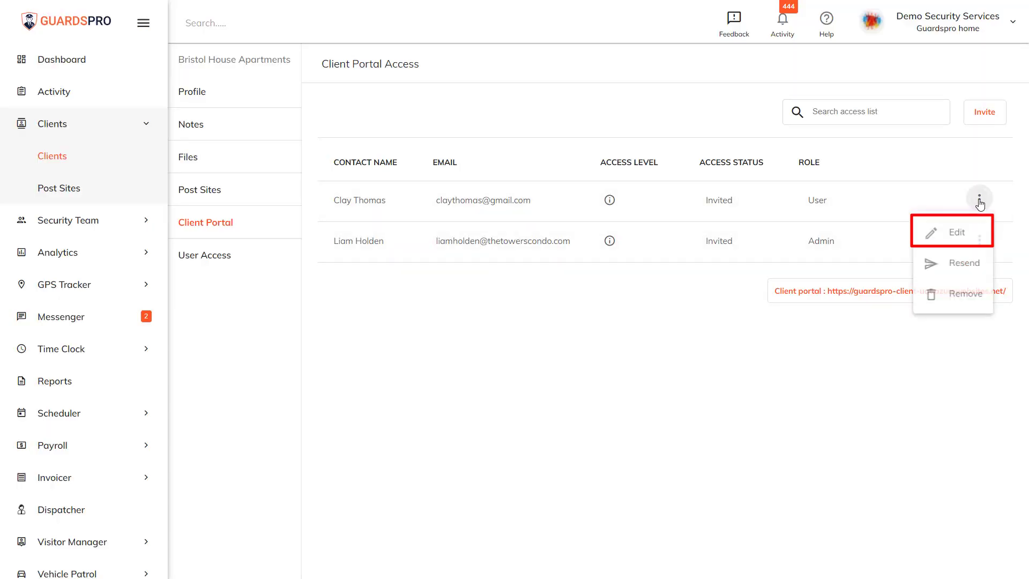
{"action": "left_click", "coordinate": [957, 231]}
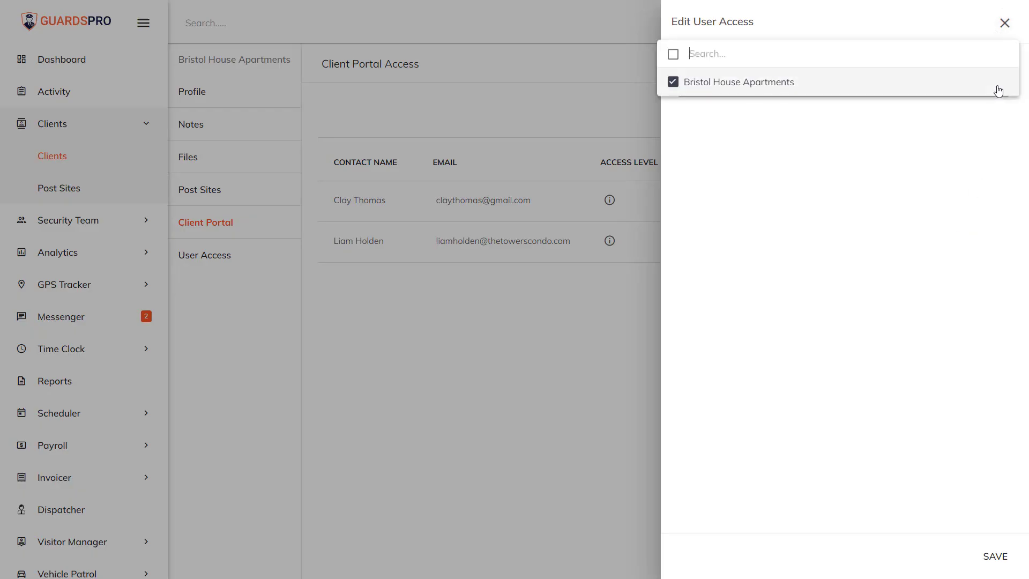
{"action": "left_click", "coordinate": [740, 81]}
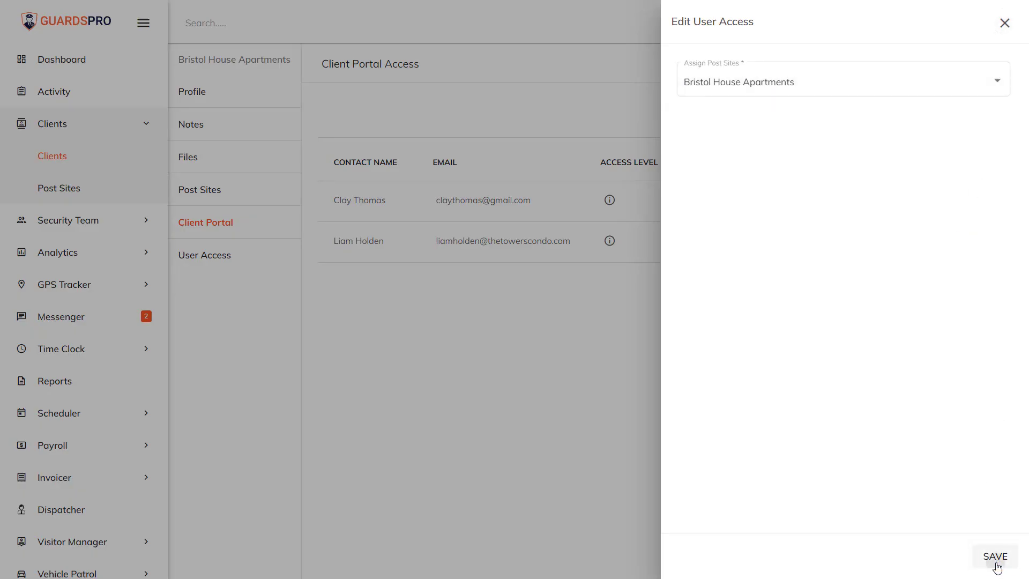